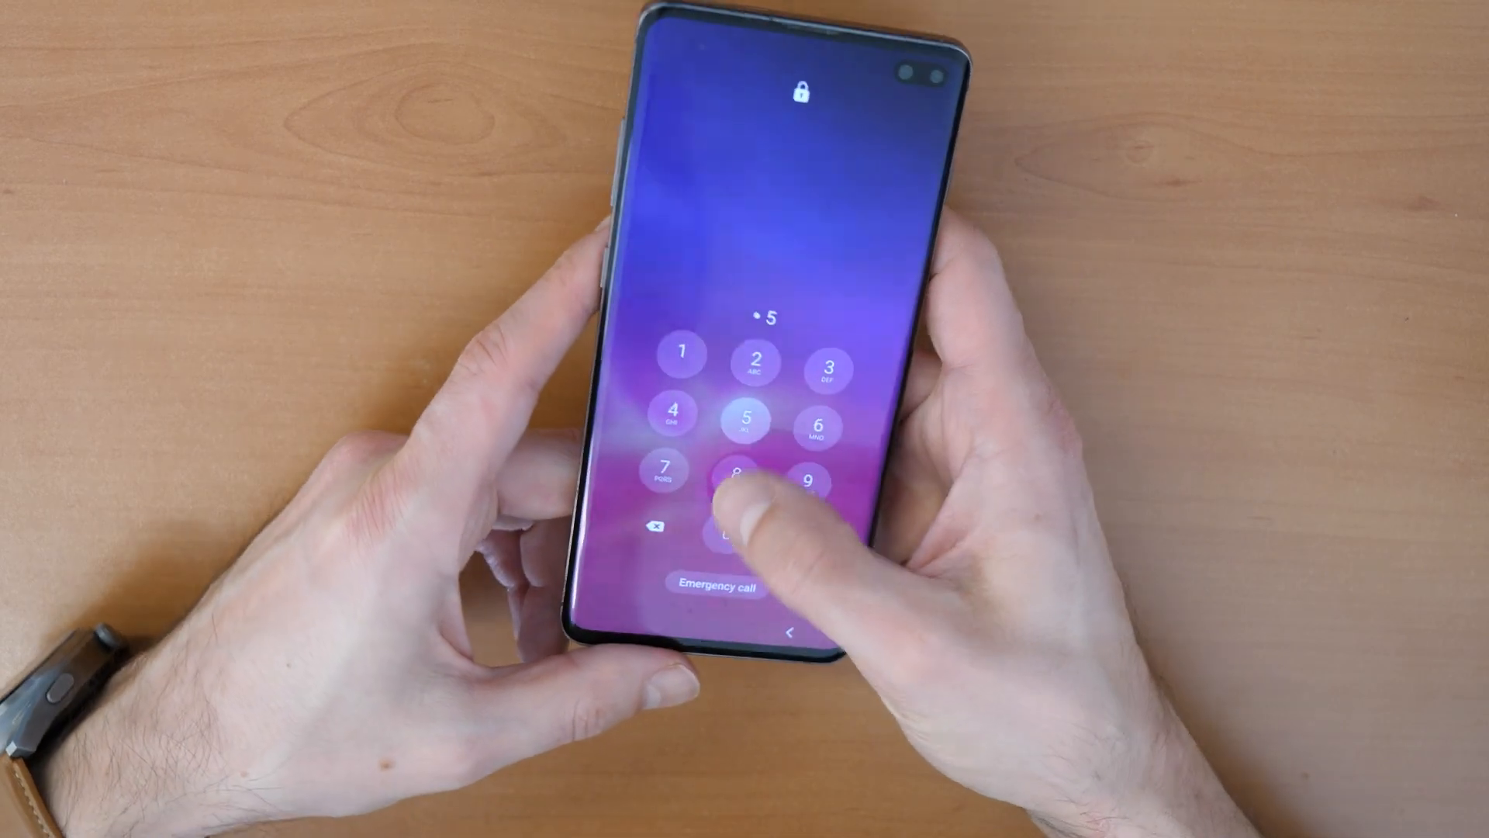
Step: Enter the digit 9 as the fifth digit of the PIN attempt
left_click(743, 475)
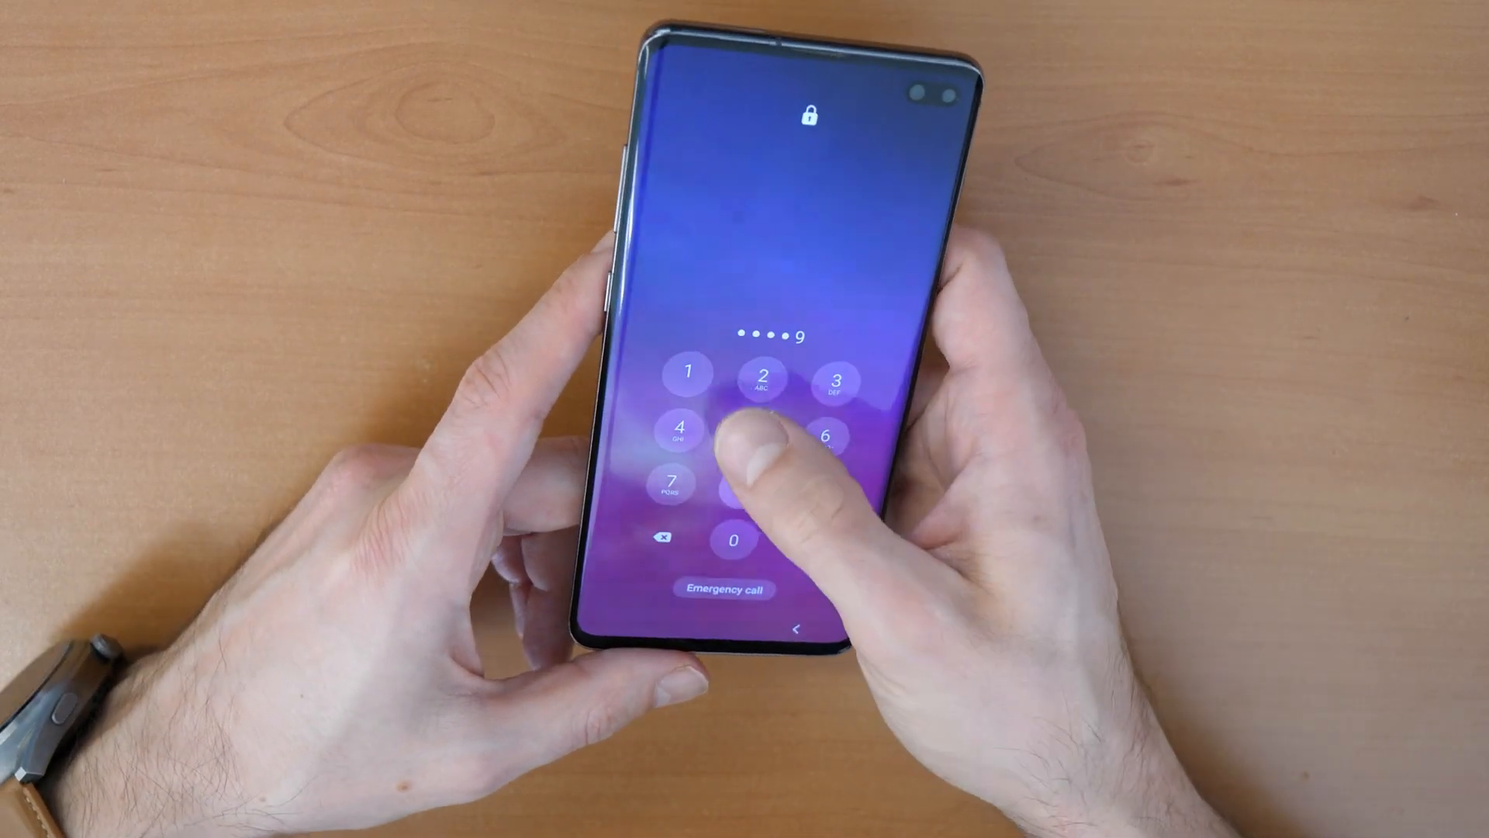